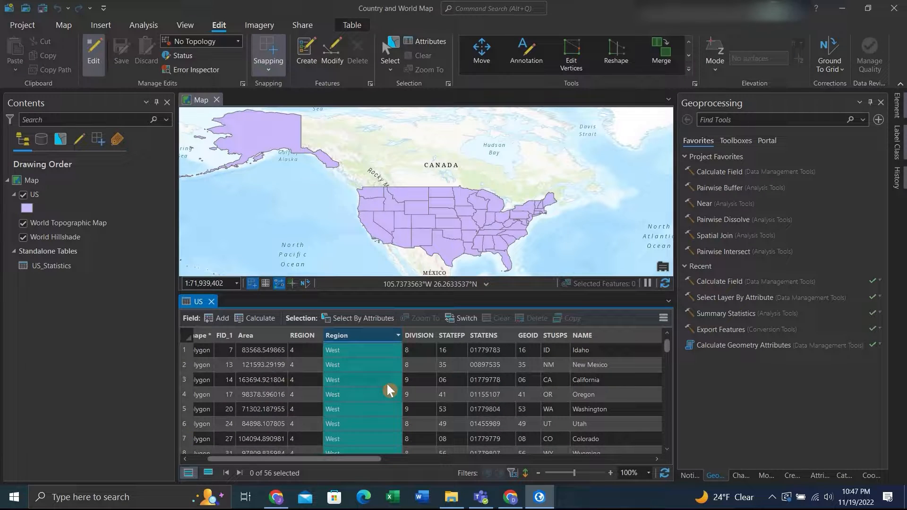
Select US features where Region is null via Select By Attributes, selecting 3 of 56 records
{"action": "left_click", "coordinate": [362, 318]}
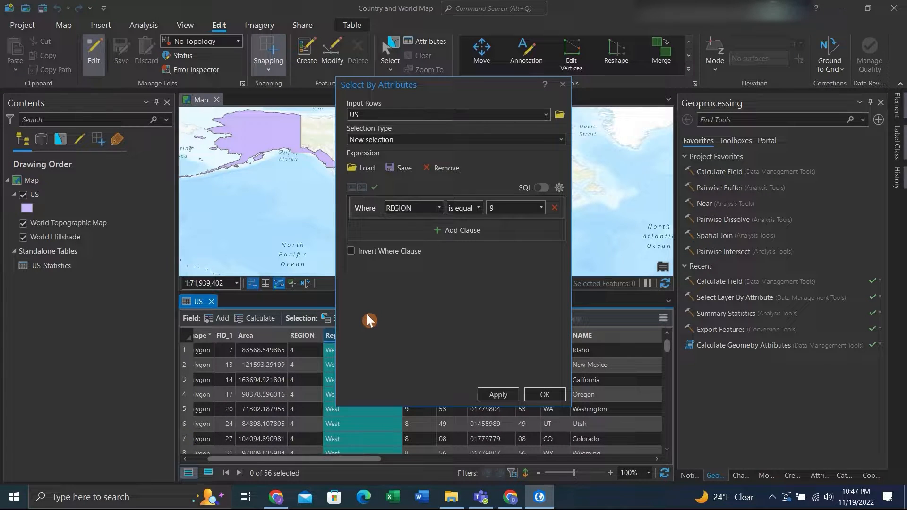
{"action": "left_click", "coordinate": [438, 208]}
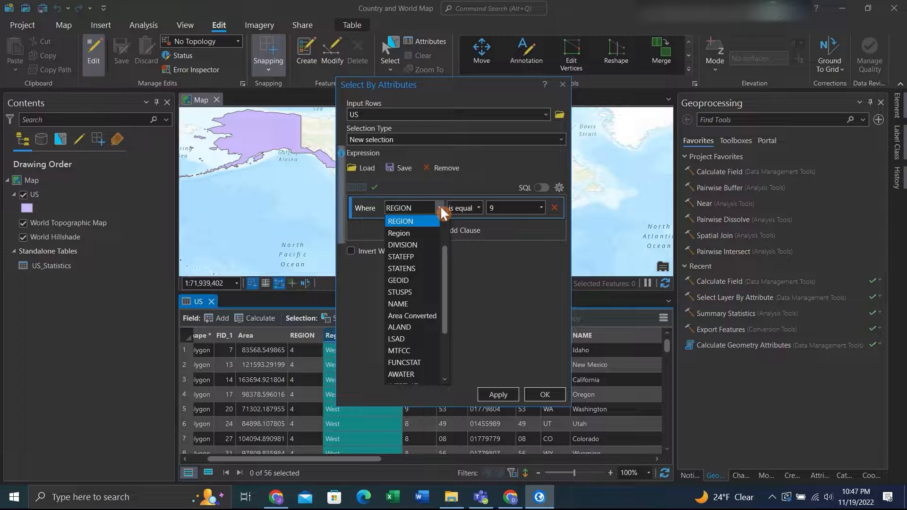
{"action": "left_click", "coordinate": [479, 207]}
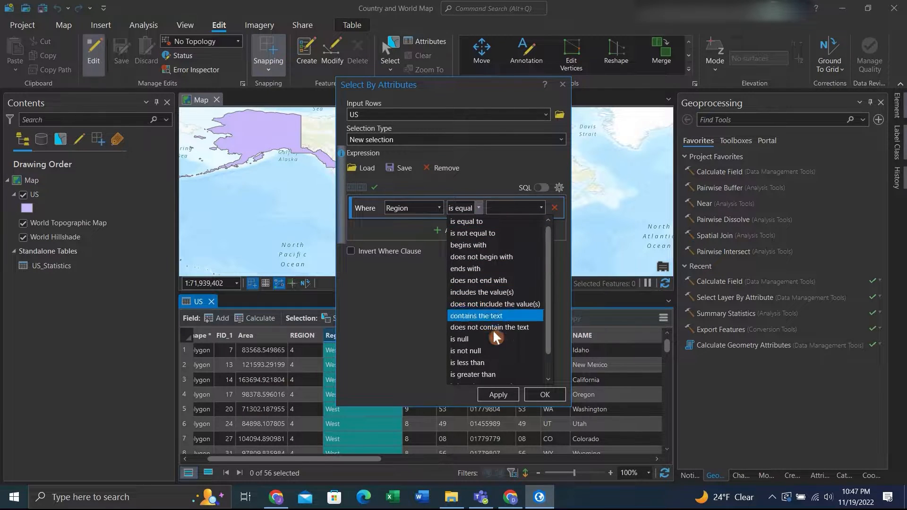
{"action": "left_click", "coordinate": [459, 338]}
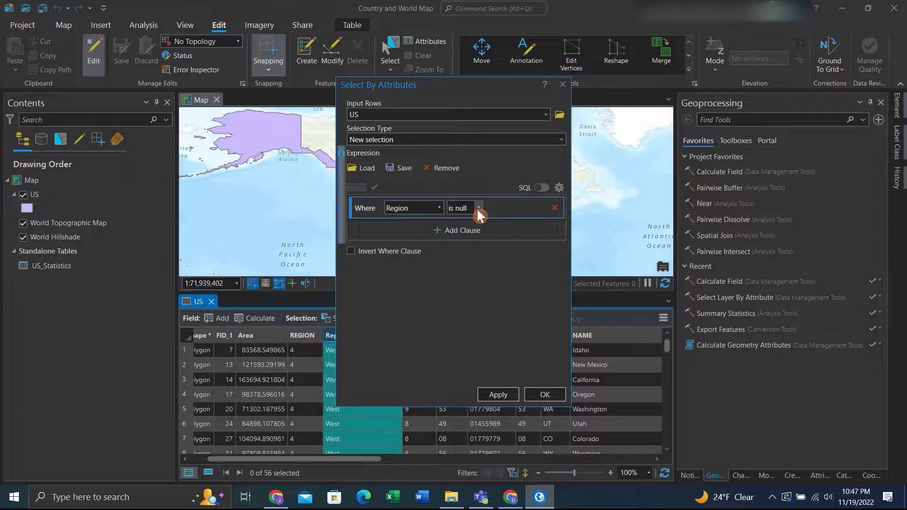
{"action": "left_click", "coordinate": [497, 394]}
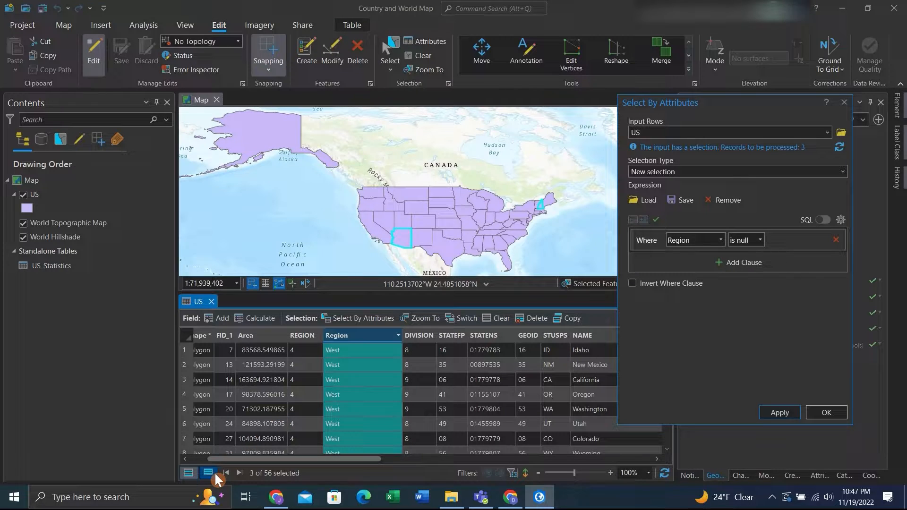
Show only the three selected records (New Hampshire, Guam, Arizona) in the attribute table
{"action": "left_click", "coordinate": [208, 473]}
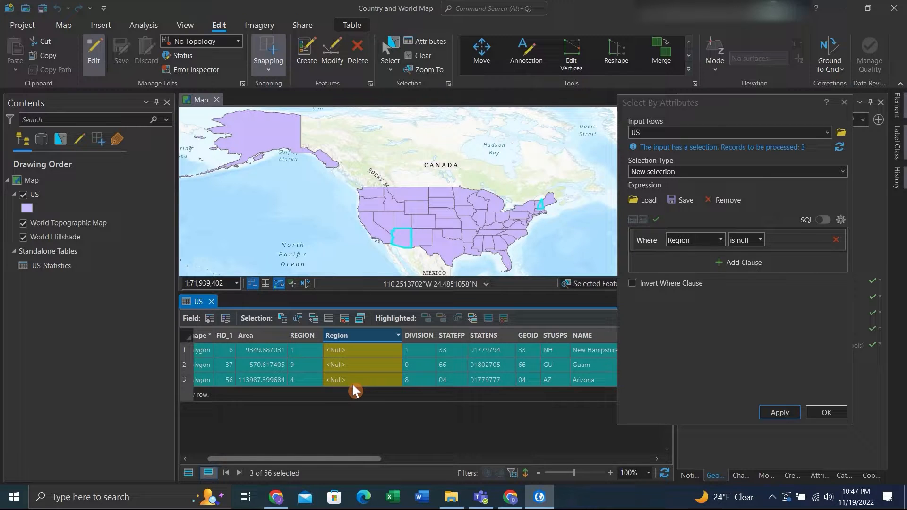
{"action": "mouse_move", "coordinate": [348, 369]}
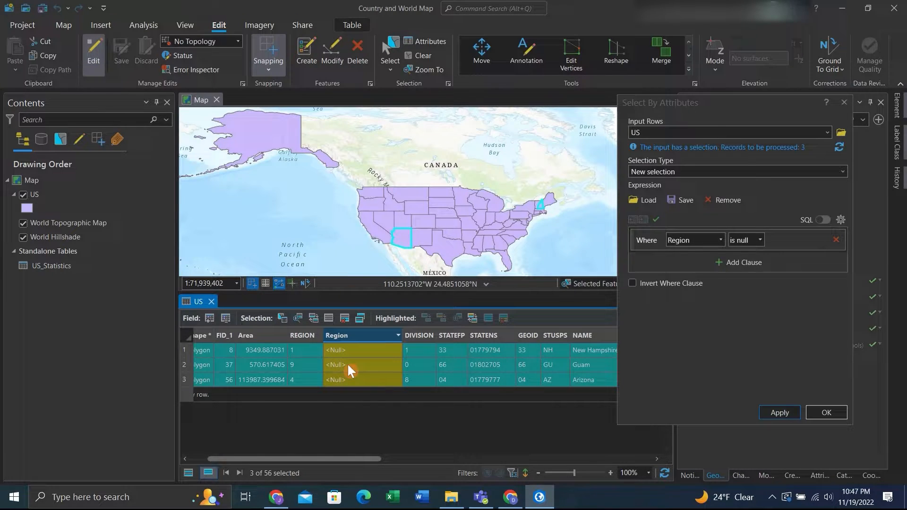
{"action": "scroll", "scroll_direction": "down", "scroll_amount": 3}
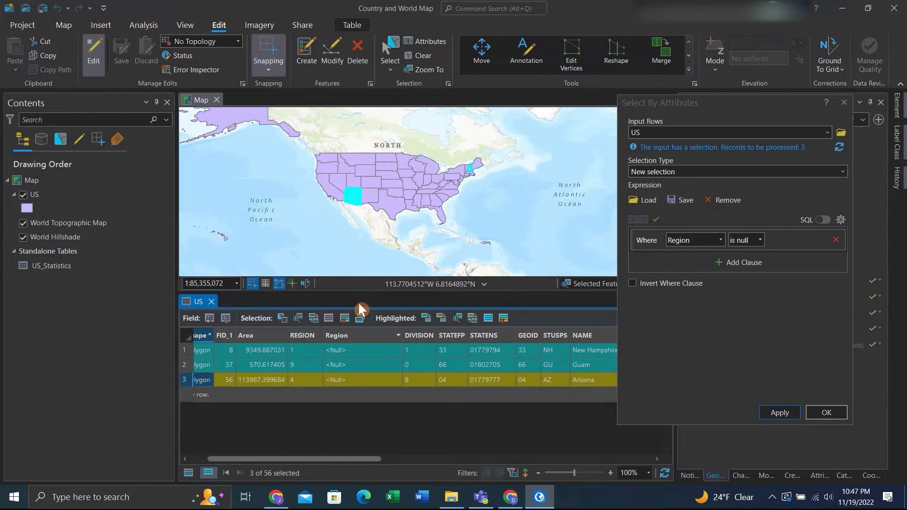
Highlight the Arizona row among the three null-Region records
{"action": "left_click", "coordinate": [351, 196]}
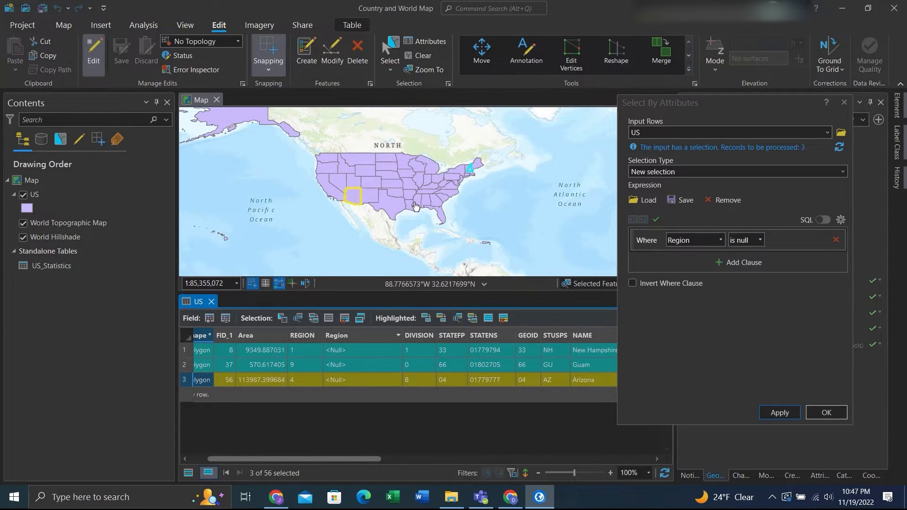
{"action": "mouse_move", "coordinate": [381, 240]}
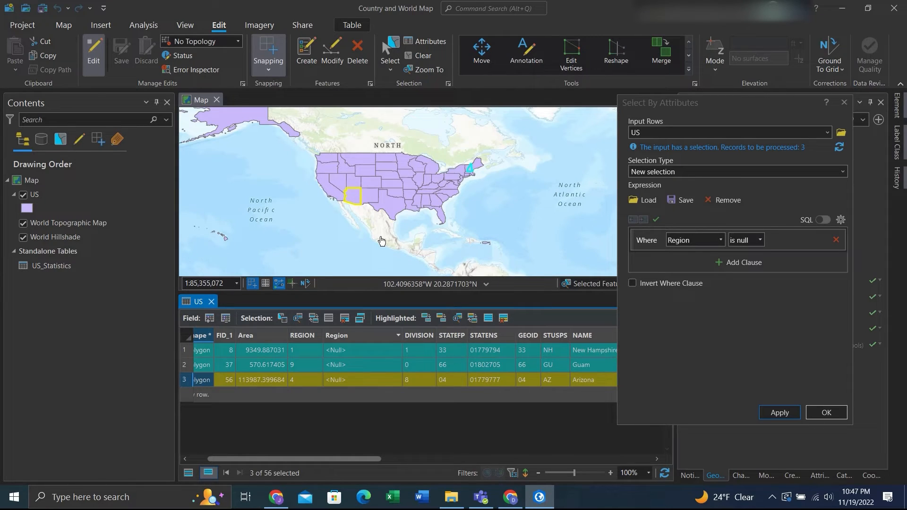